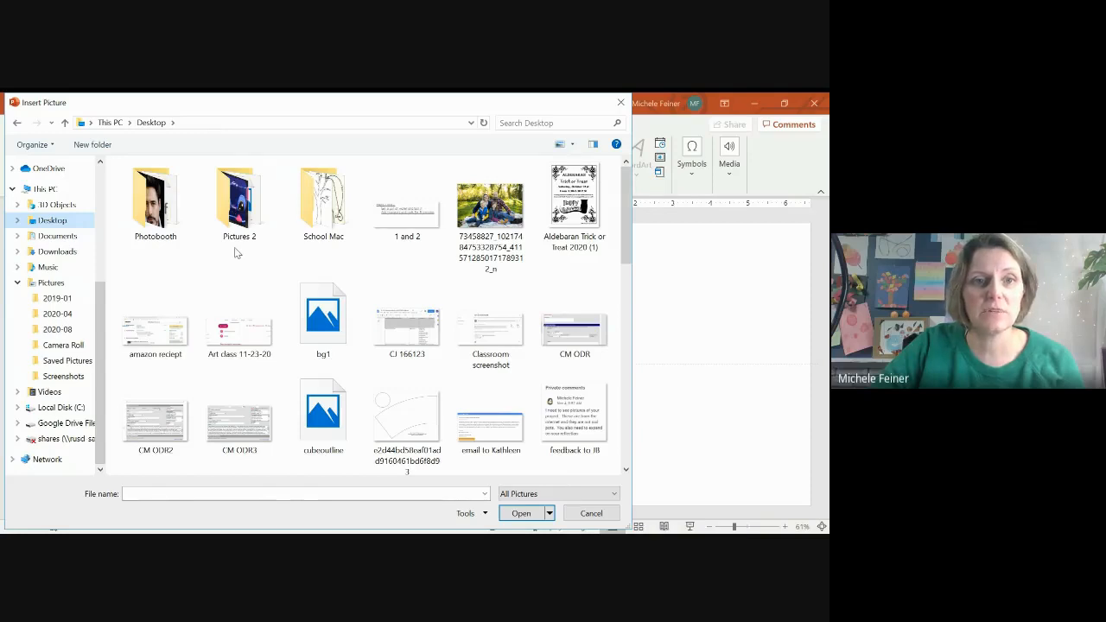
- Insert the portrait photo from the Photobooth folder onto the slide
double_click(155, 194)
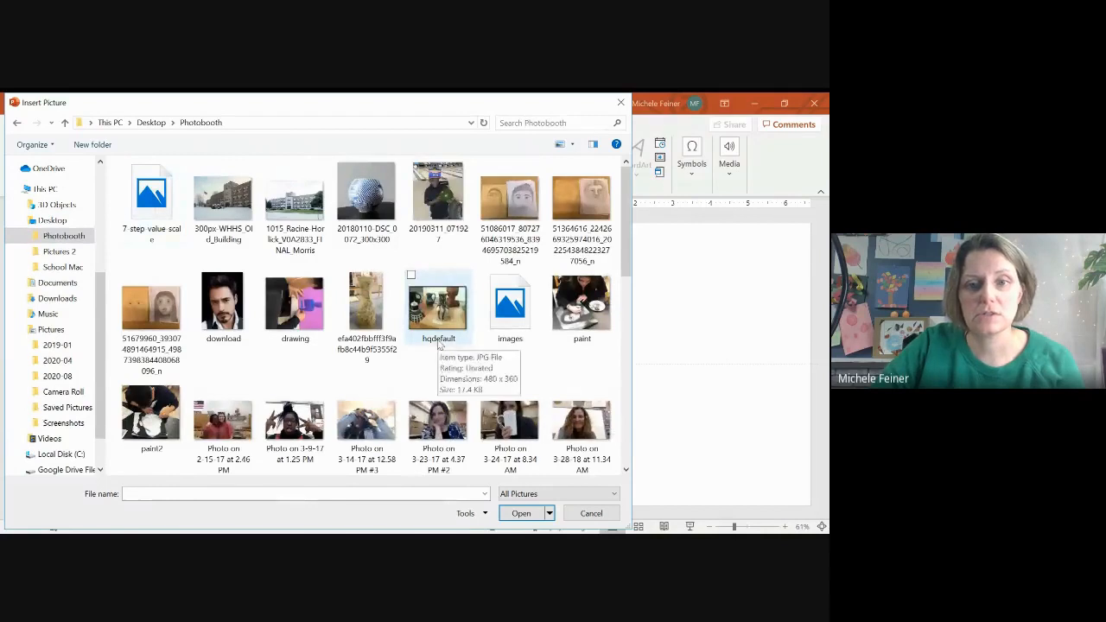
scroll("down", 3)
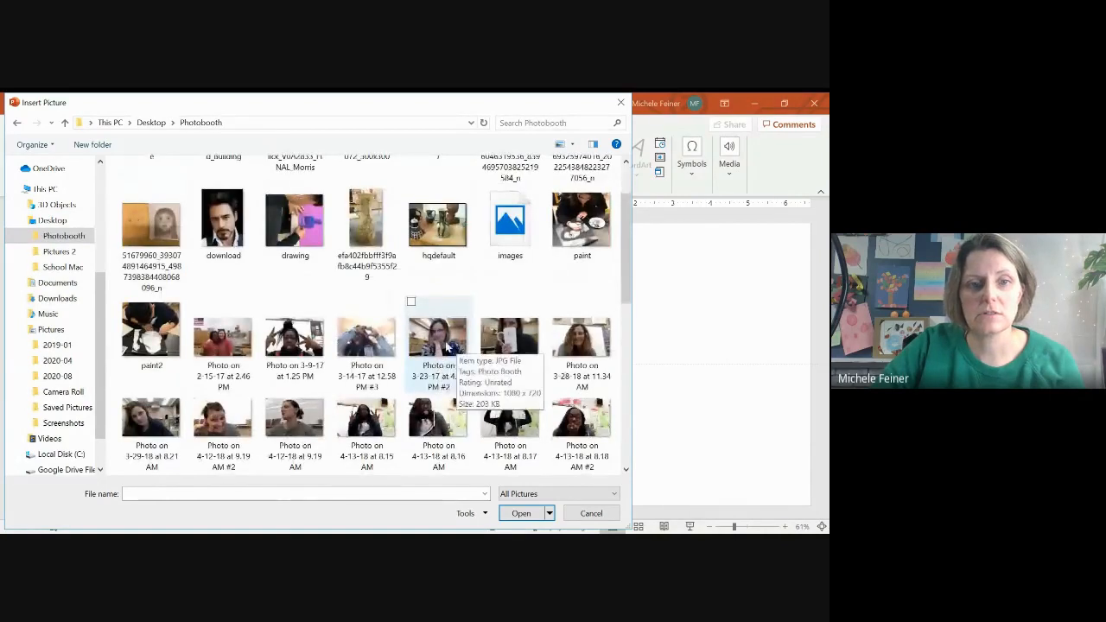
left_click(437, 337)
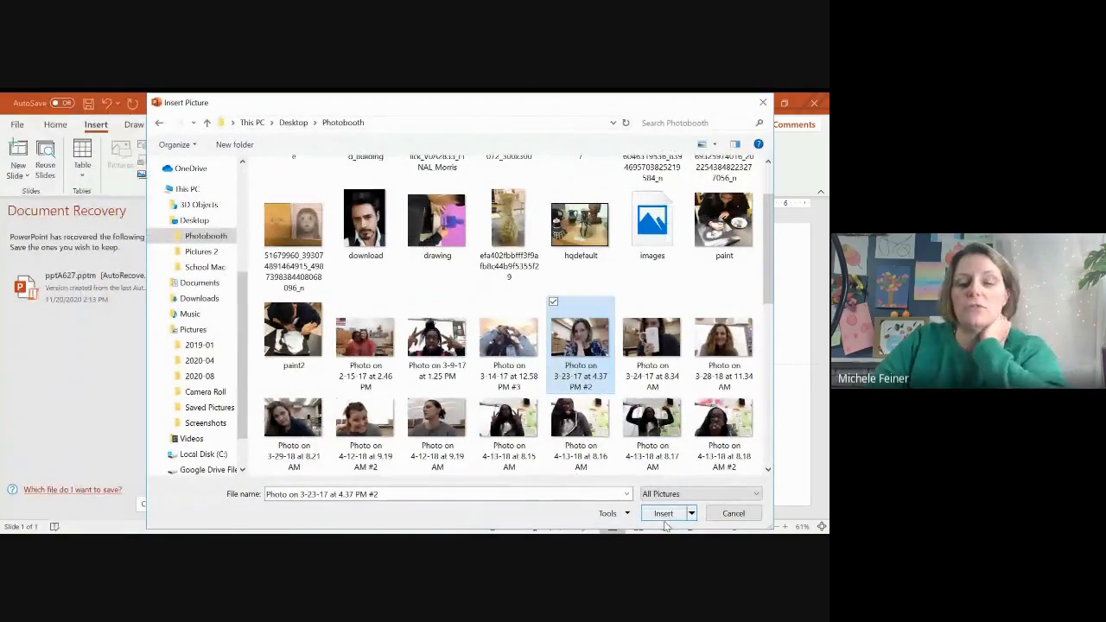
left_click(663, 513)
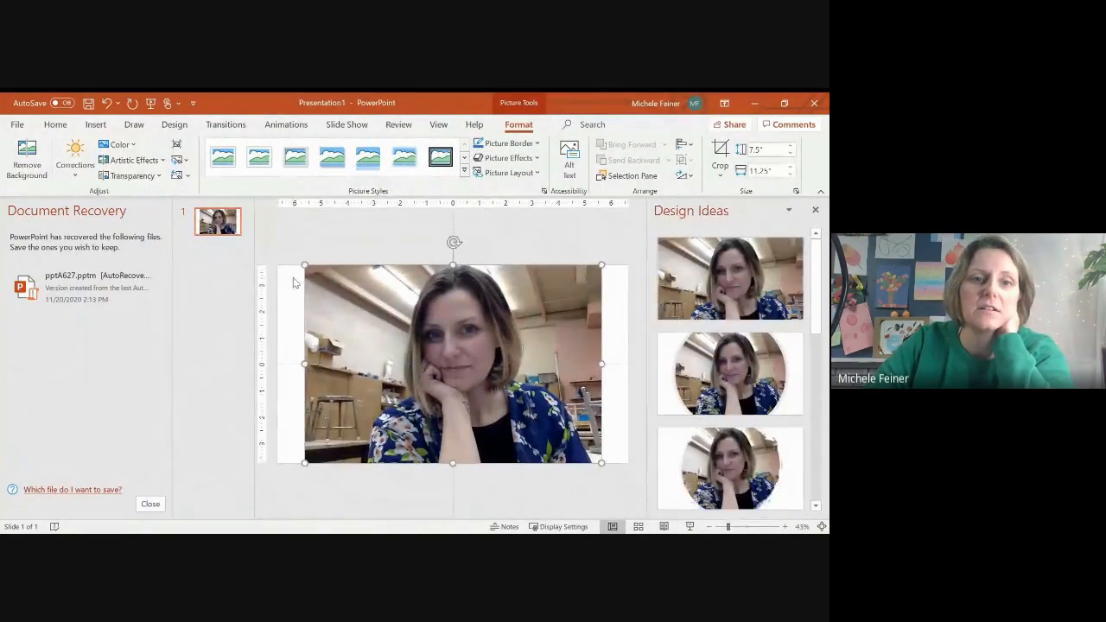
- Switch the slide view to Grayscale so the portrait shows in black and white
left_click(438, 124)
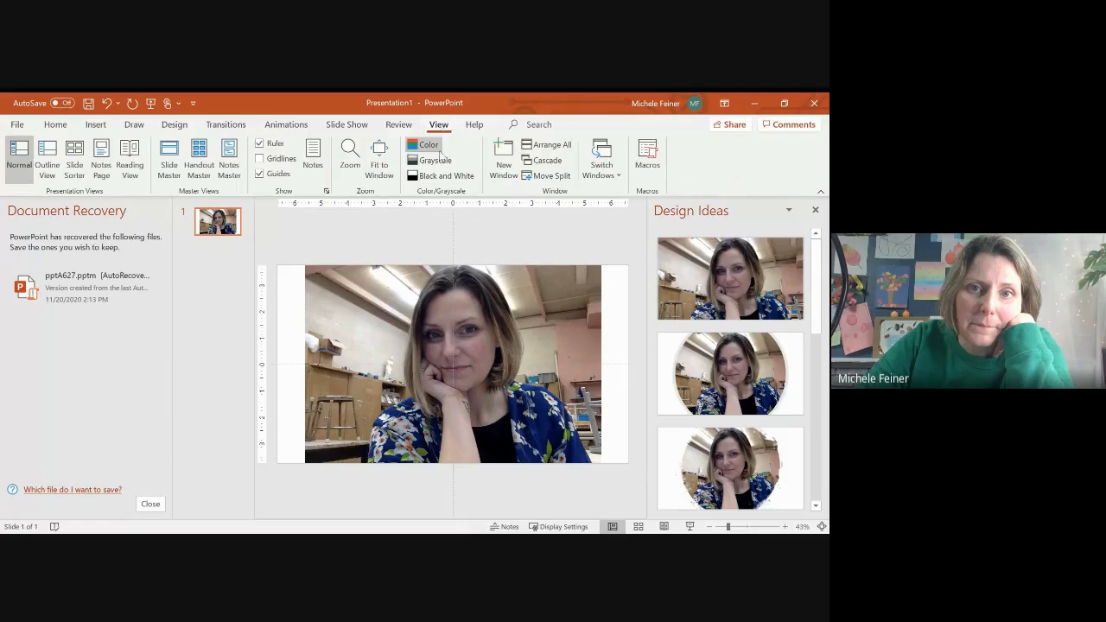
left_click(435, 159)
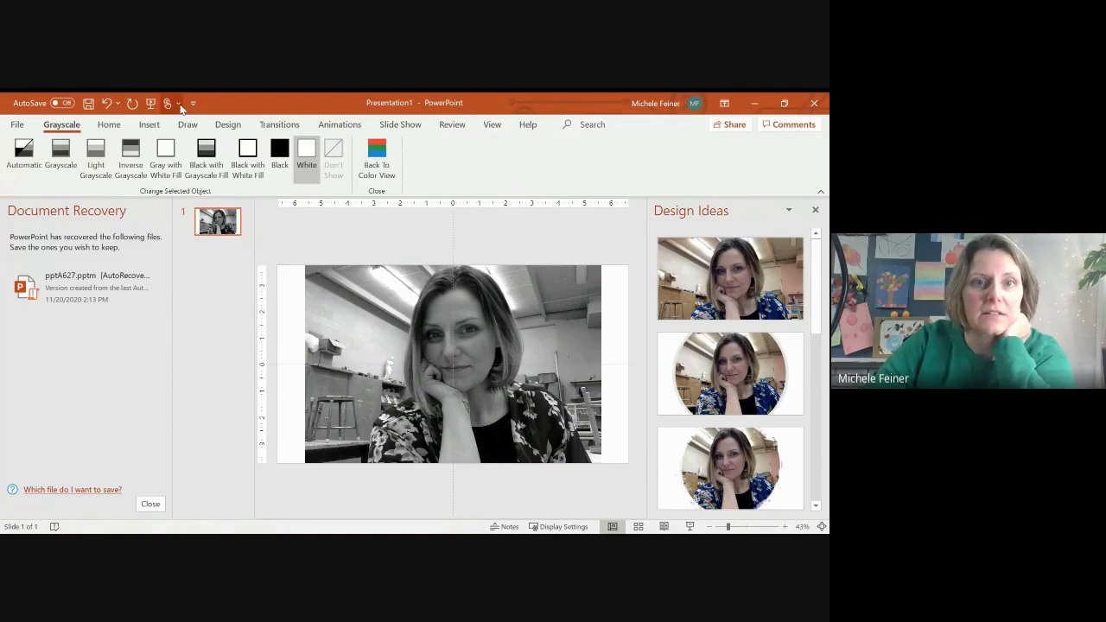
left_click(227, 123)
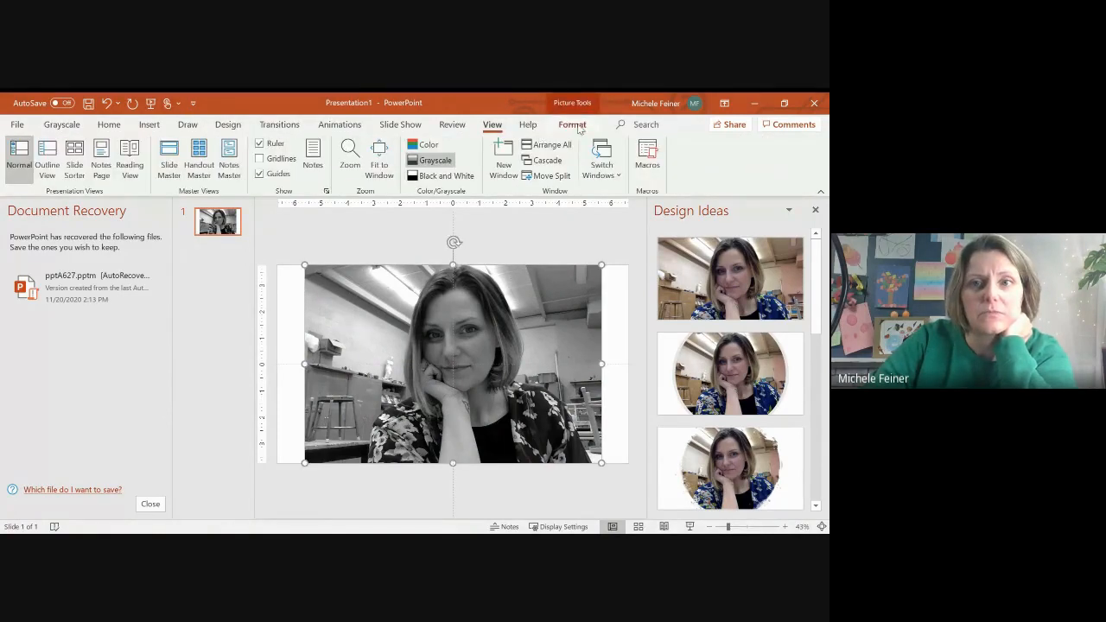
- Open Artistic Effects Options for the portrait from the Picture Tools Format dropdown
left_click(572, 124)
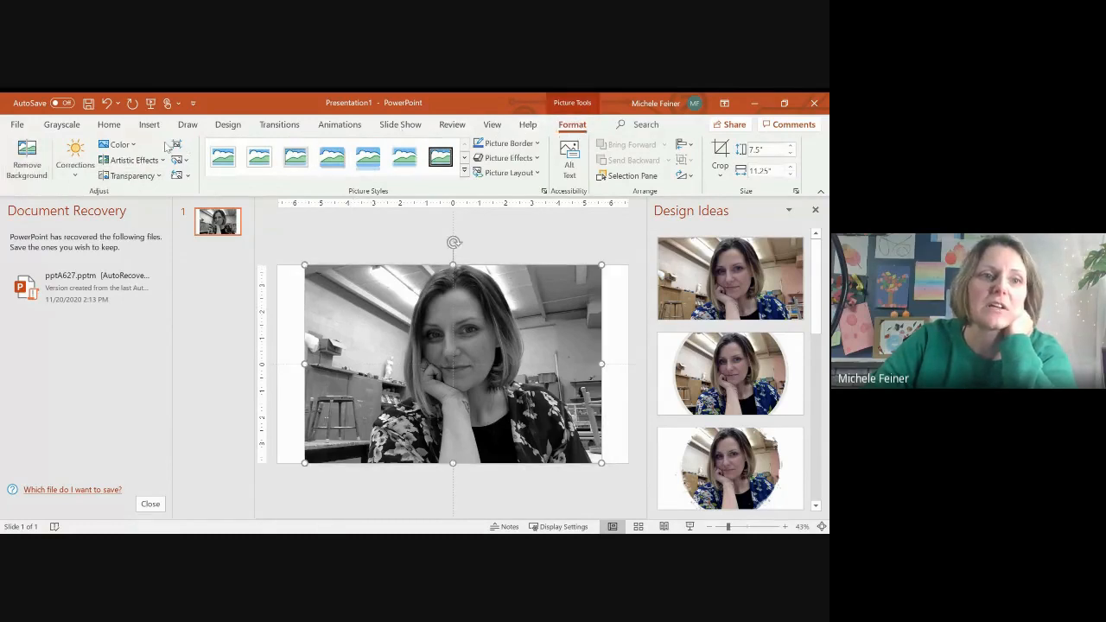
left_click(118, 144)
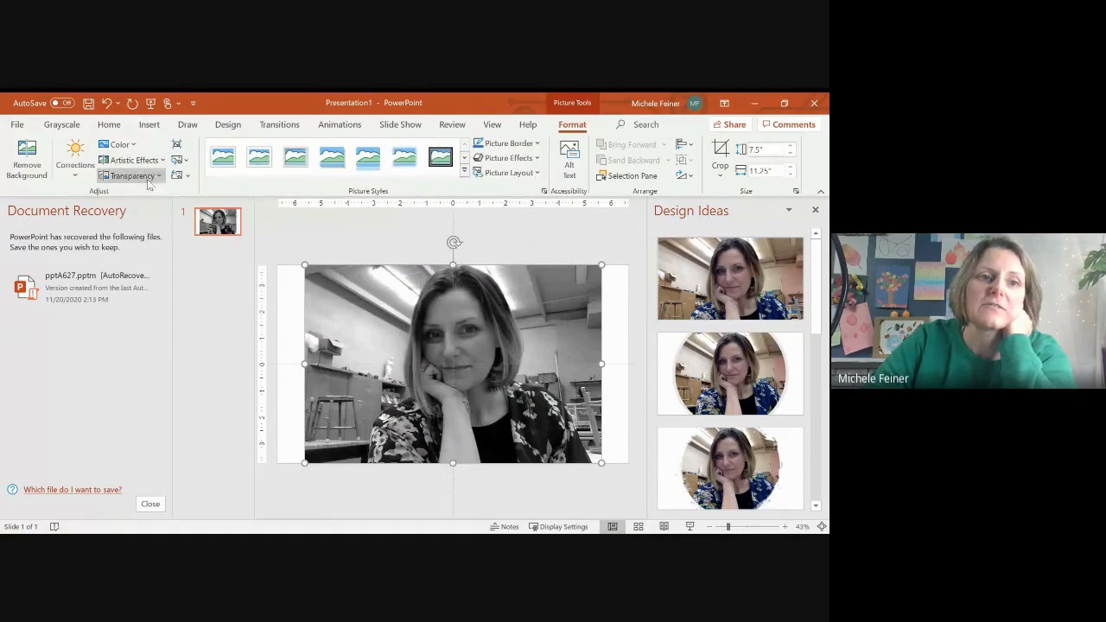
left_click(134, 159)
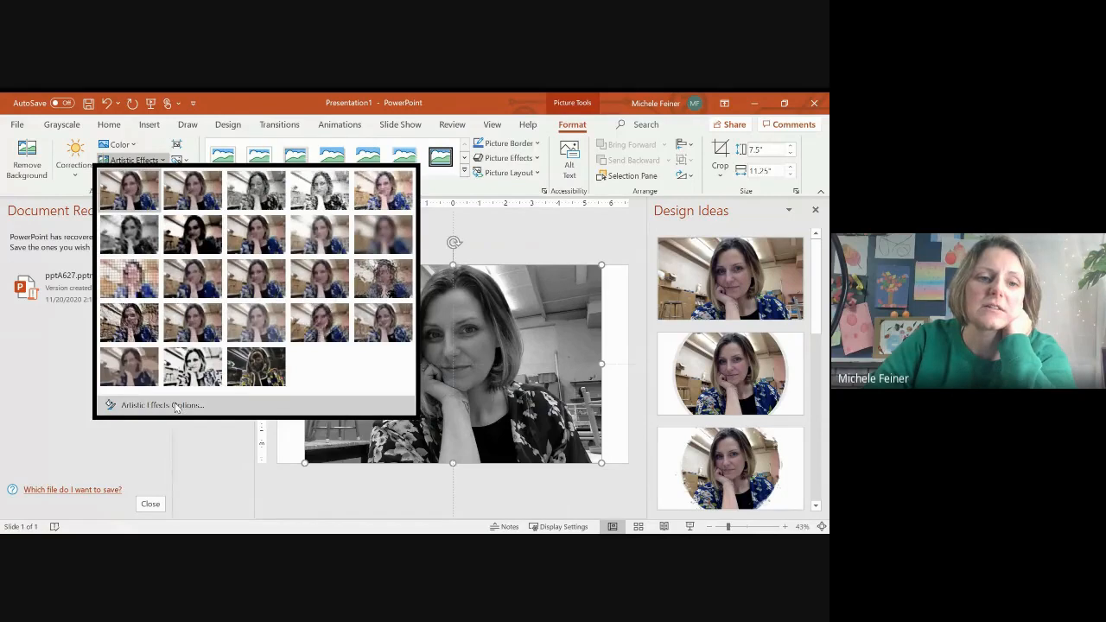
left_click(163, 404)
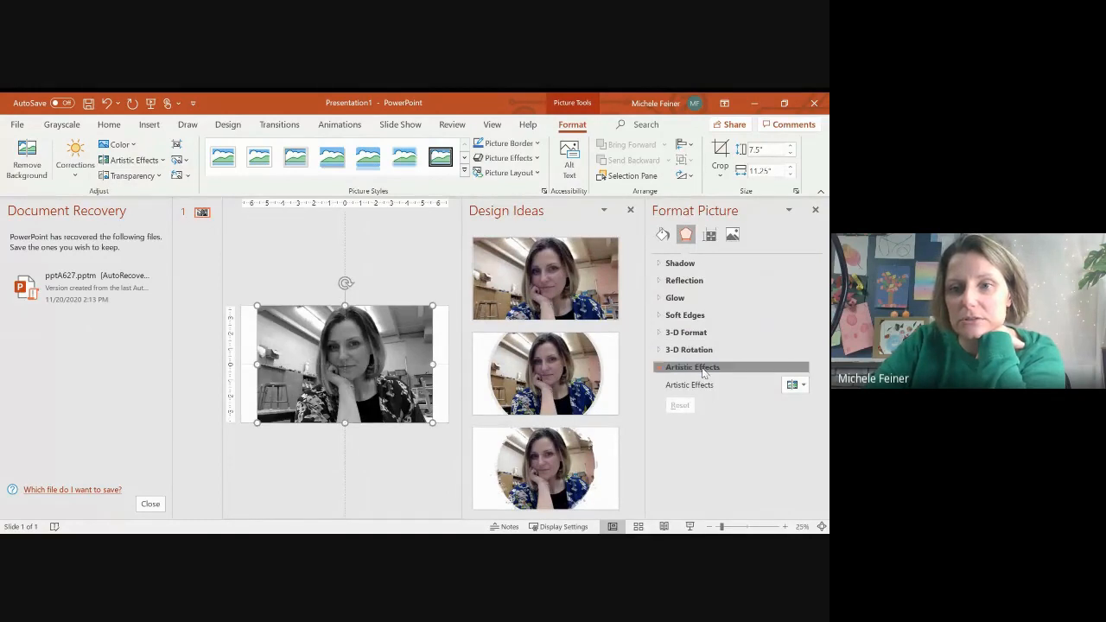
- Expand Artistic Effects in the Format Picture pane and show the effect gallery
left_click(692, 366)
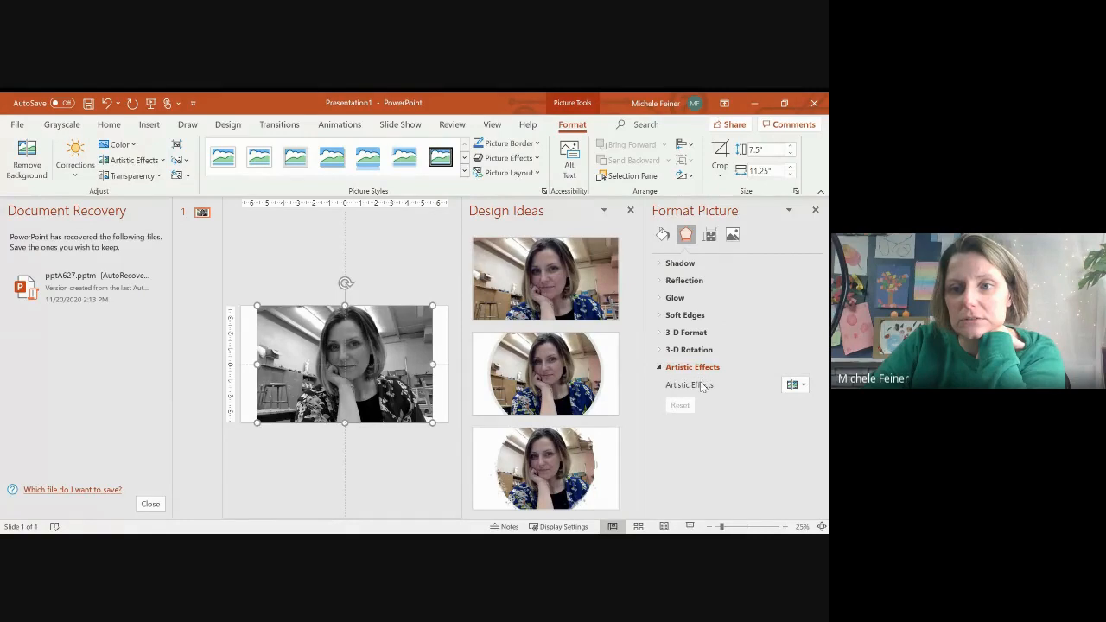
left_click(793, 384)
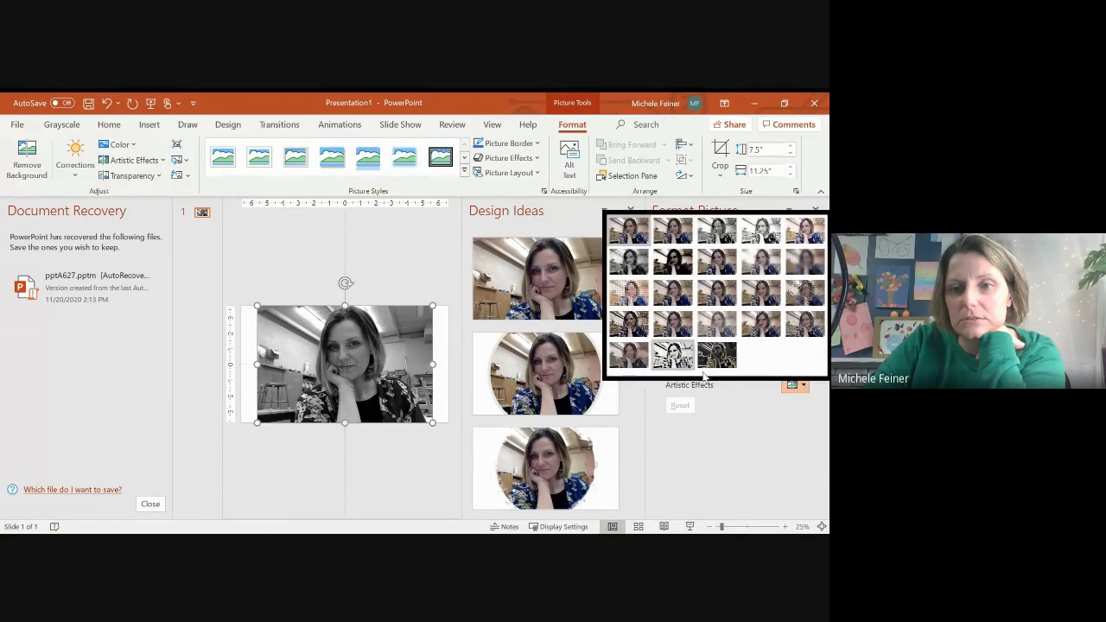
mouse_move(628, 354)
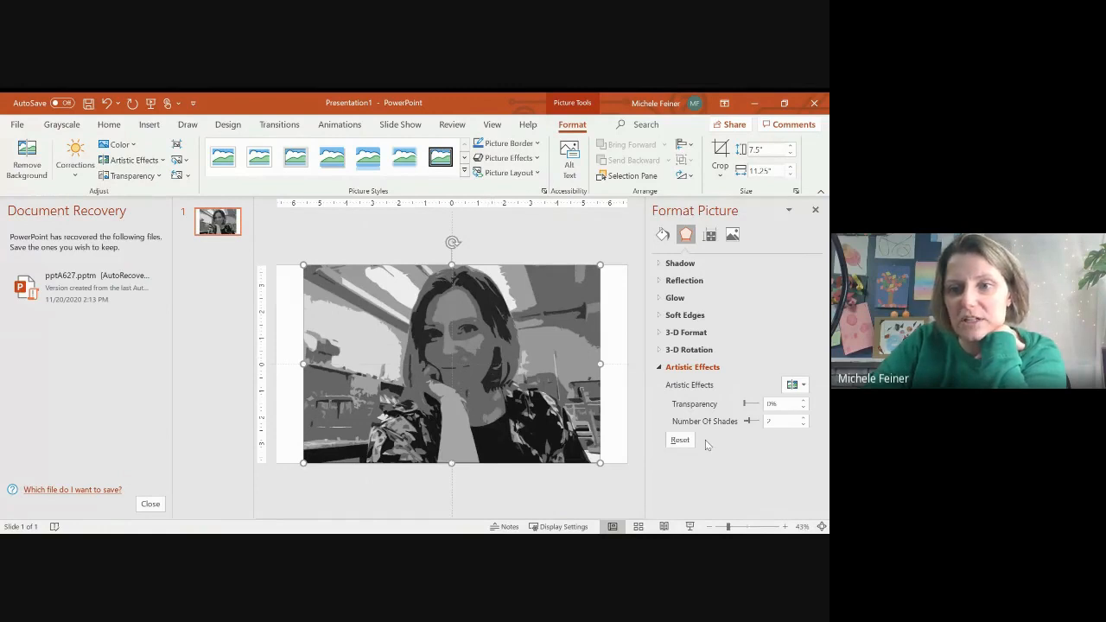
- Raise the Cutout's number of shades, then lower it back down
left_click(801, 424)
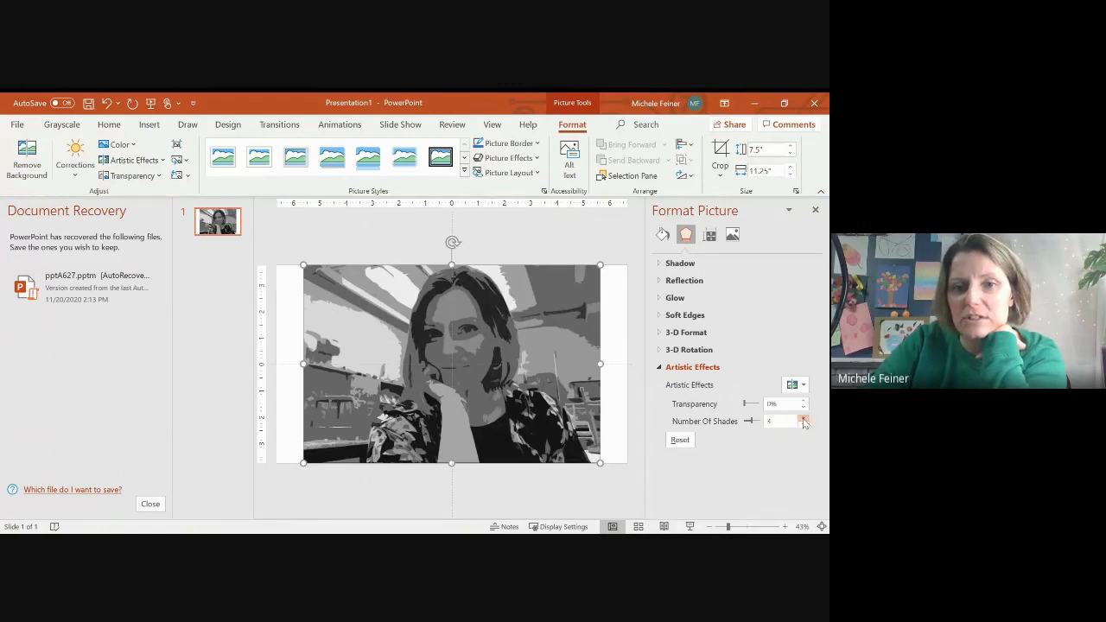
left_click(804, 418)
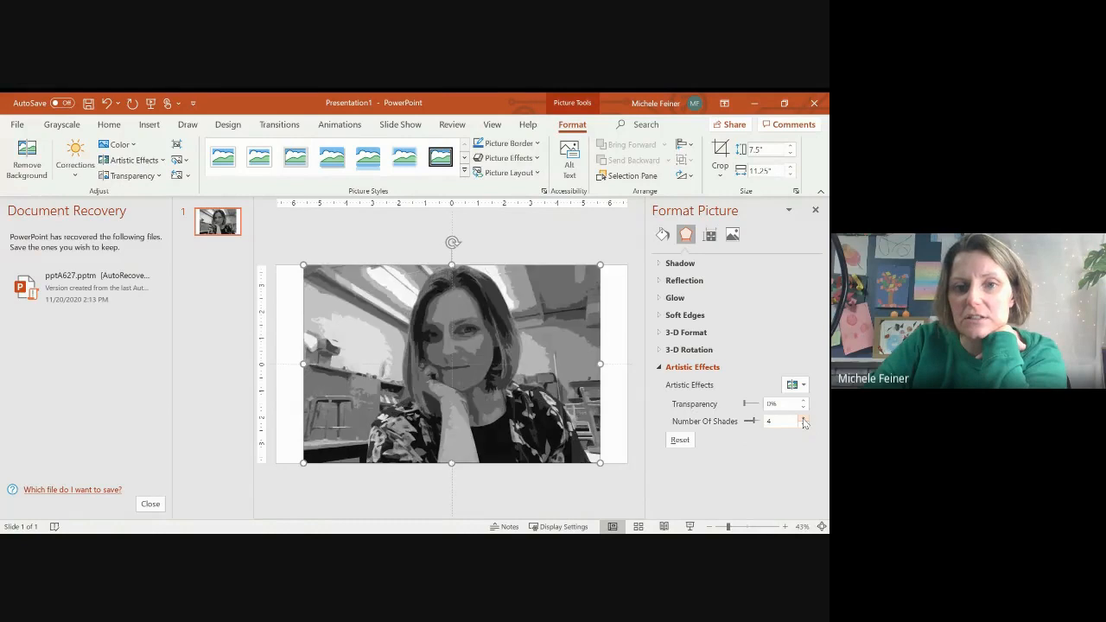
left_click(803, 418)
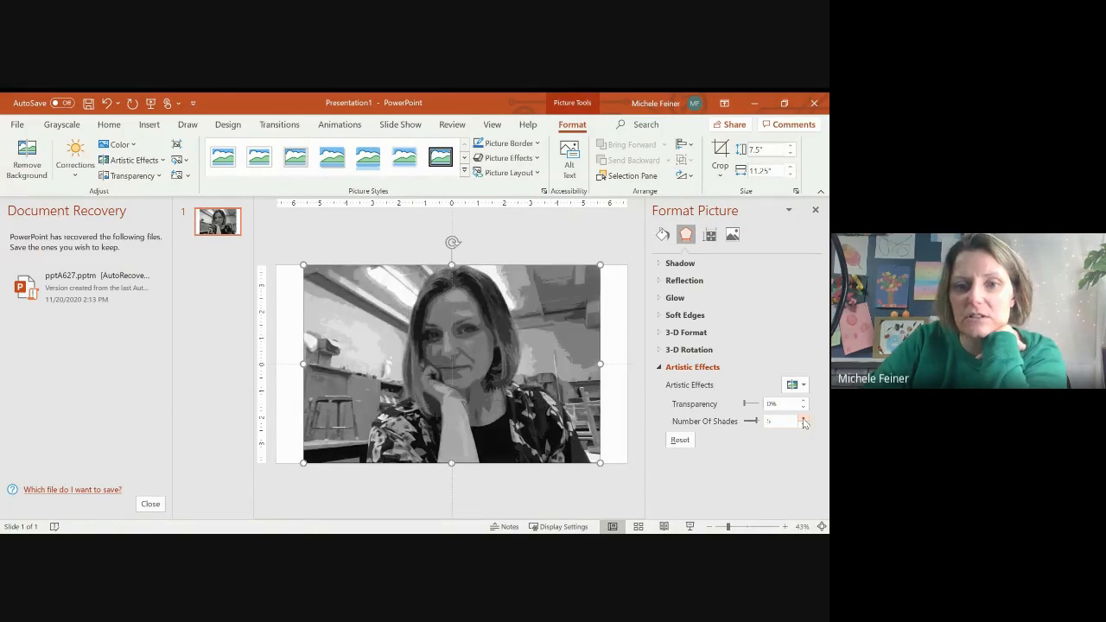
left_click(803, 418)
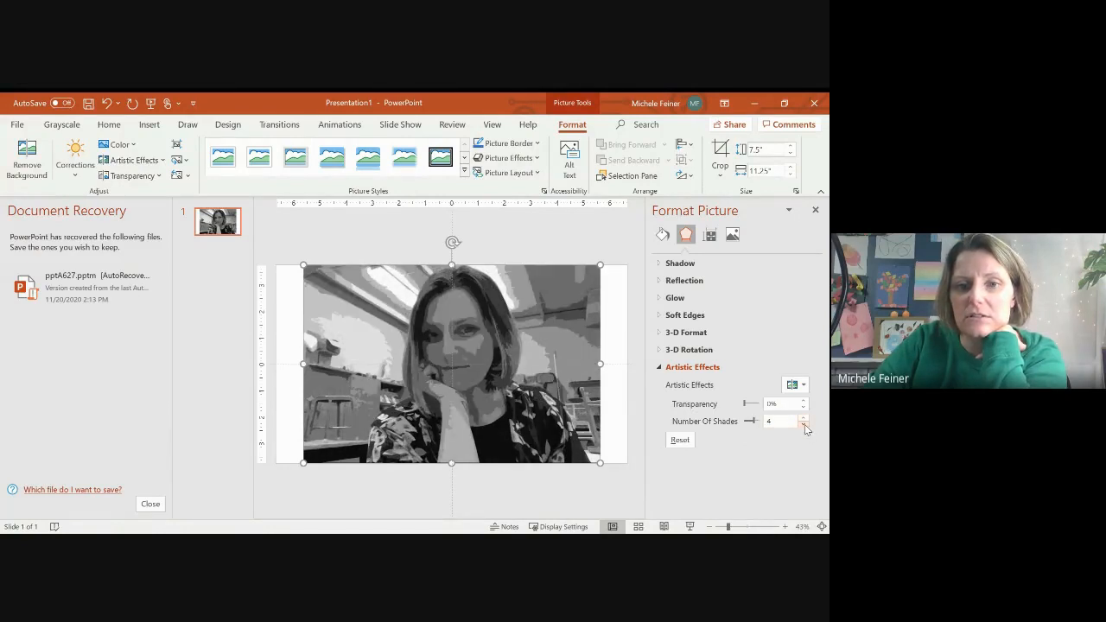
left_click(803, 424)
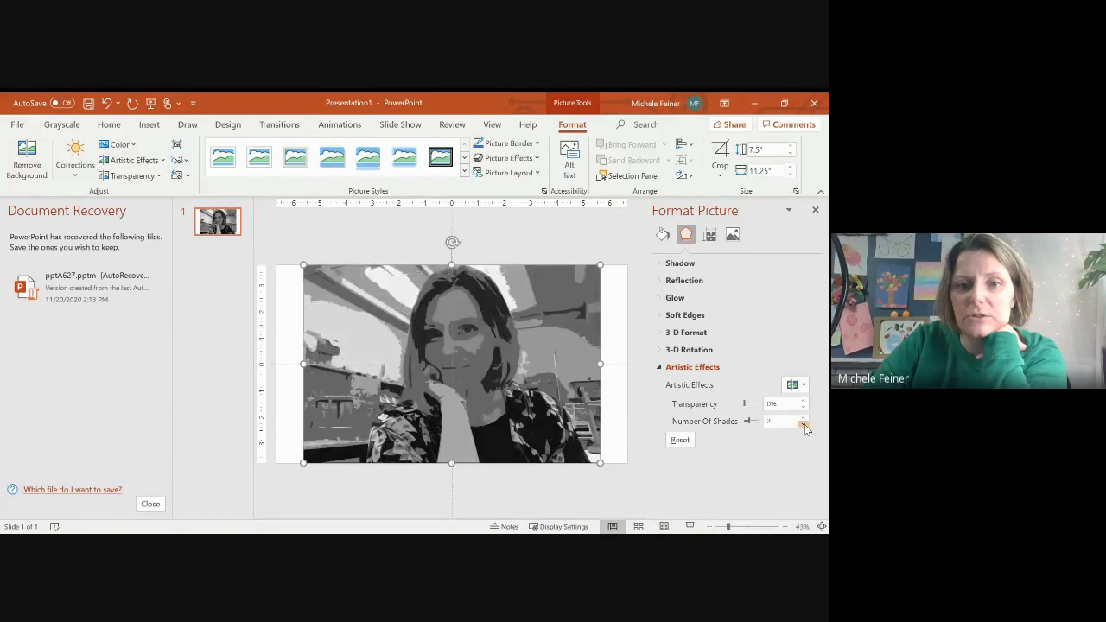
left_click(803, 423)
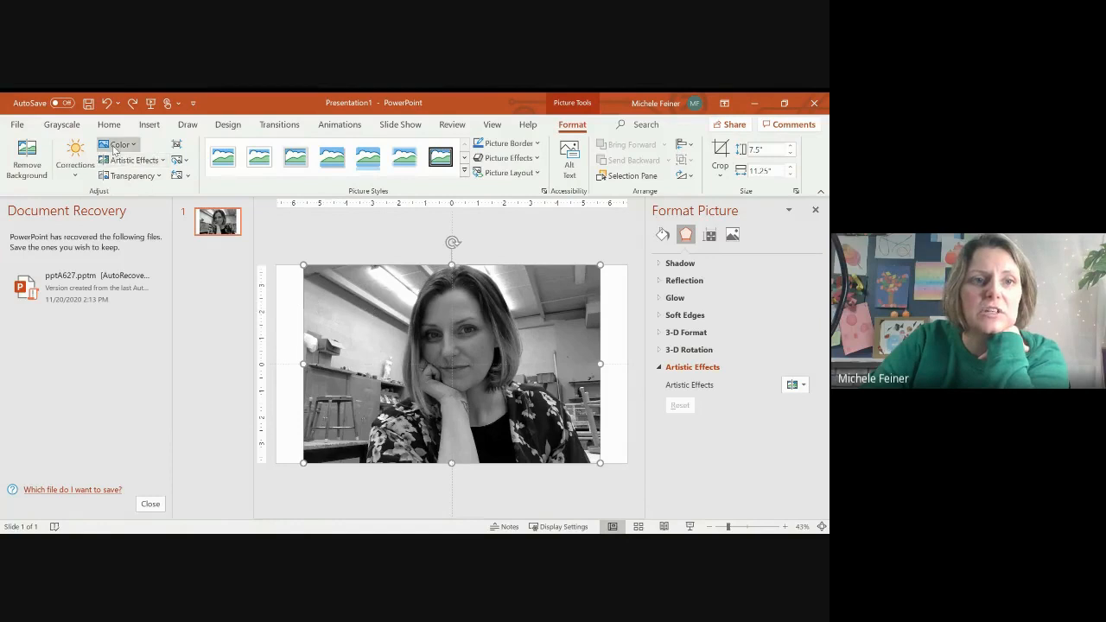
- Lighten the portrait's tones, then expand the Artistic Effects settings again
left_click(75, 160)
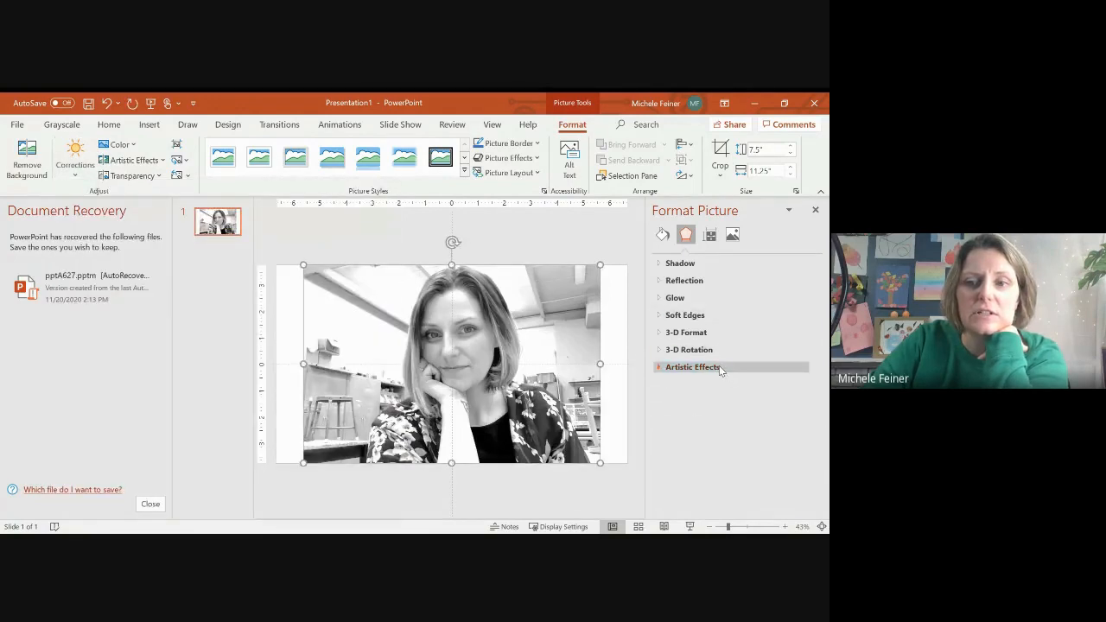
left_click(692, 366)
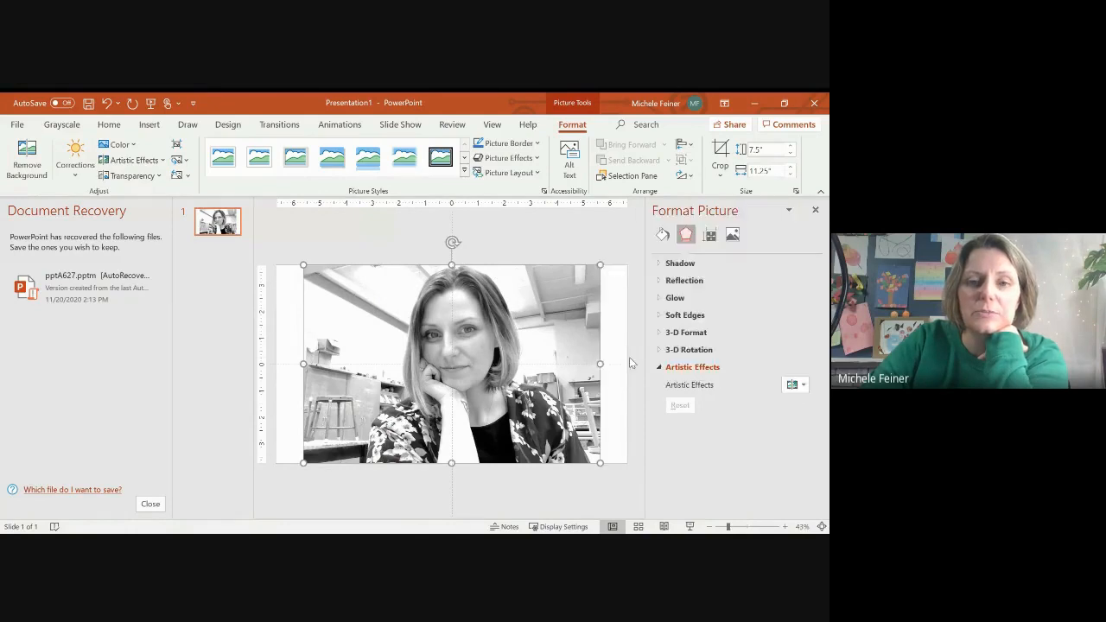
- Apply Cutout to the lightened portrait and set Number Of Shades to 4
left_click(791, 384)
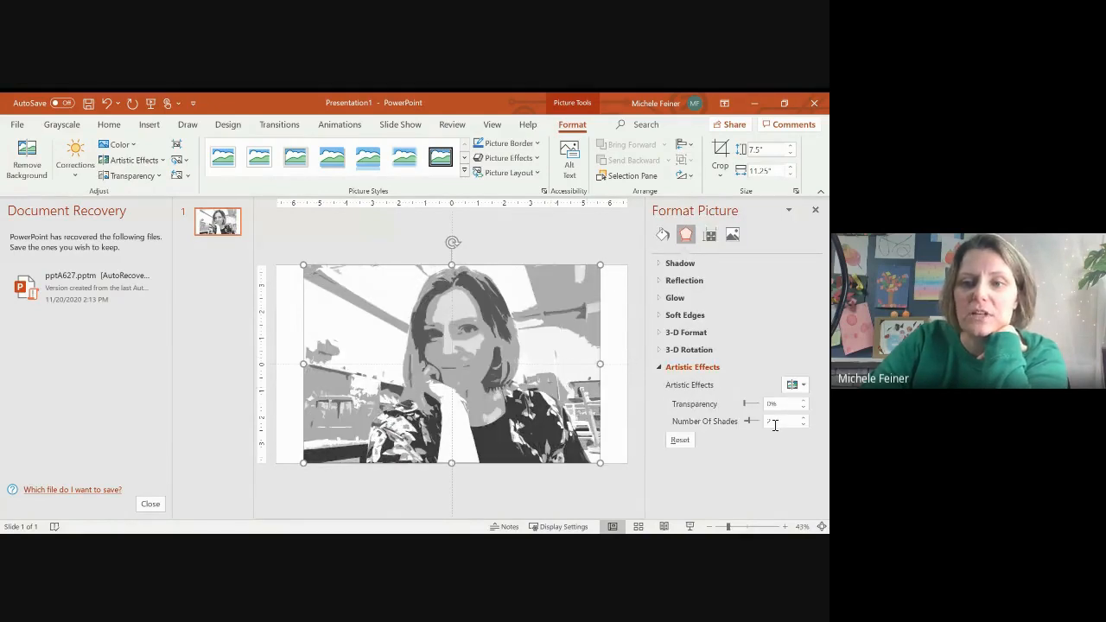
left_click(803, 418)
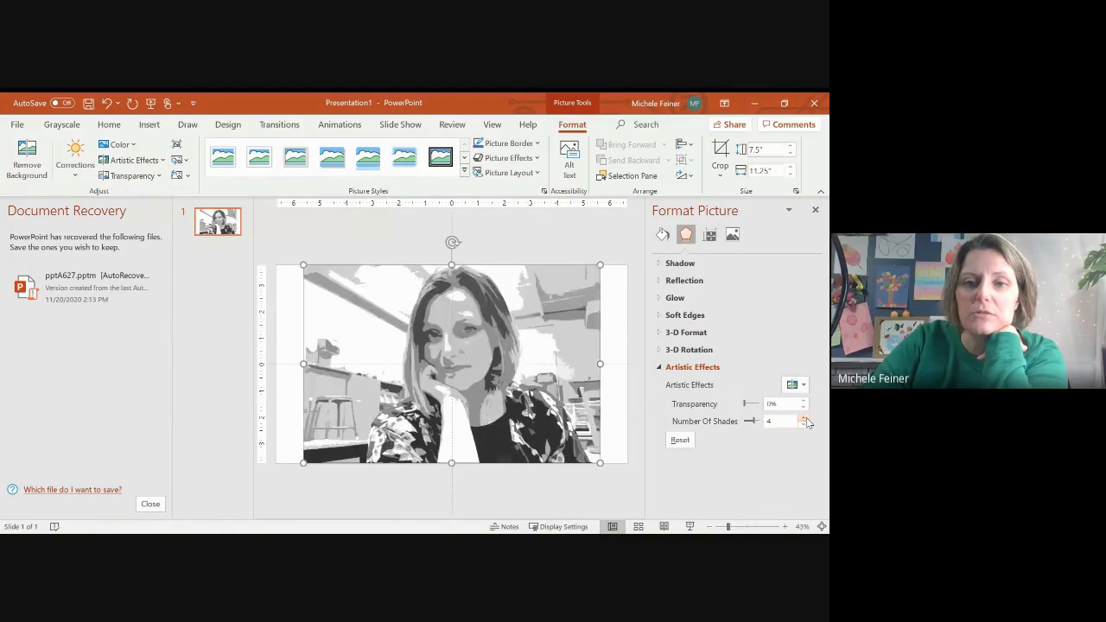
left_click(804, 417)
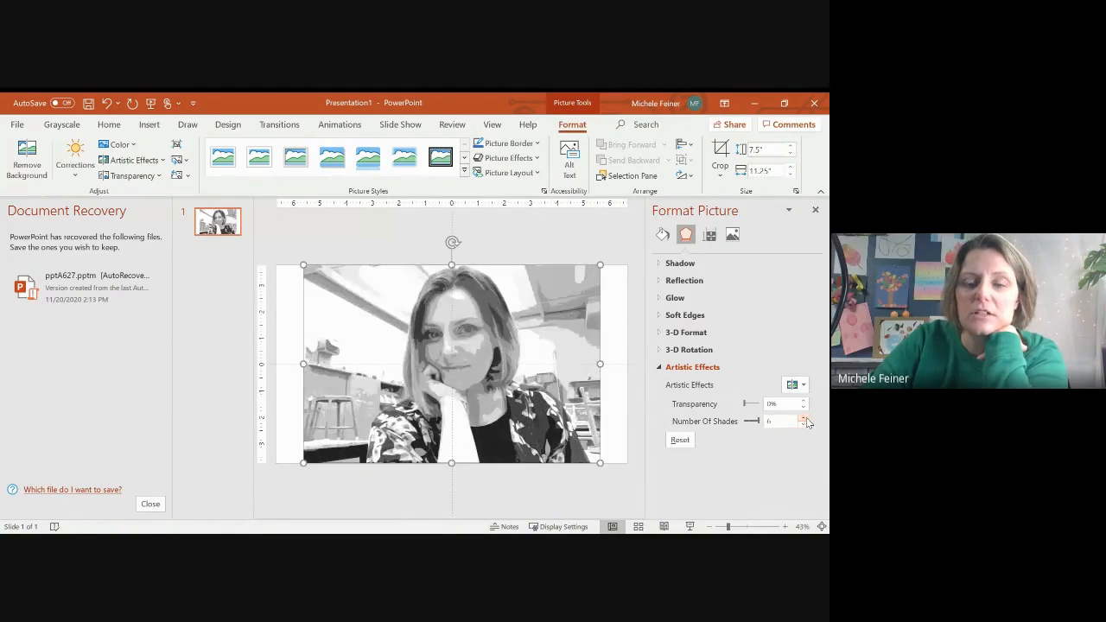
left_click(804, 425)
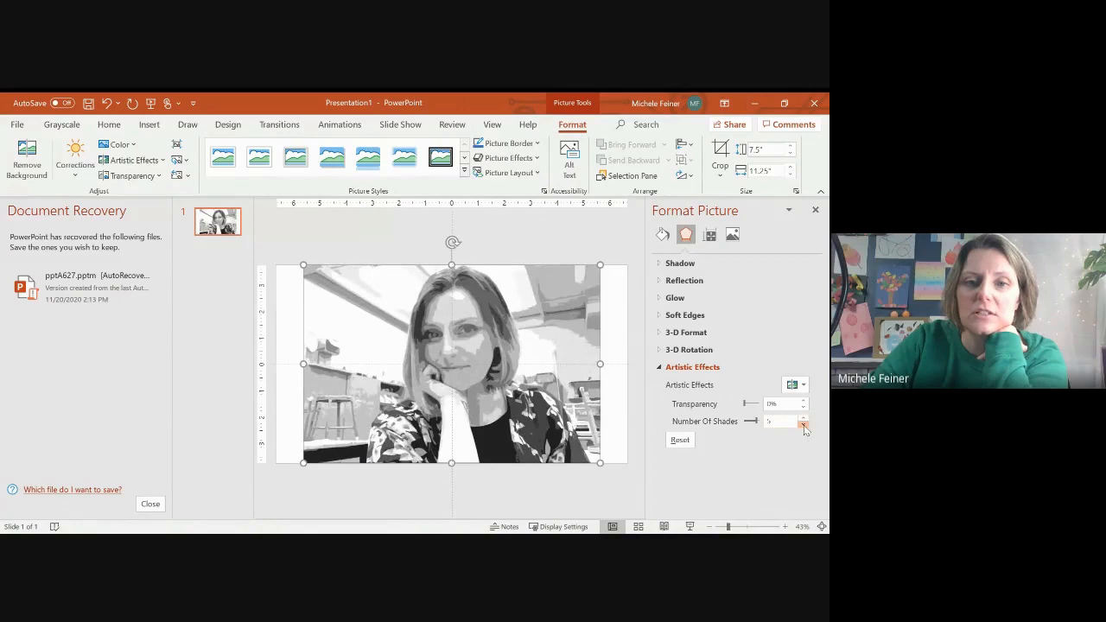
left_click(803, 424)
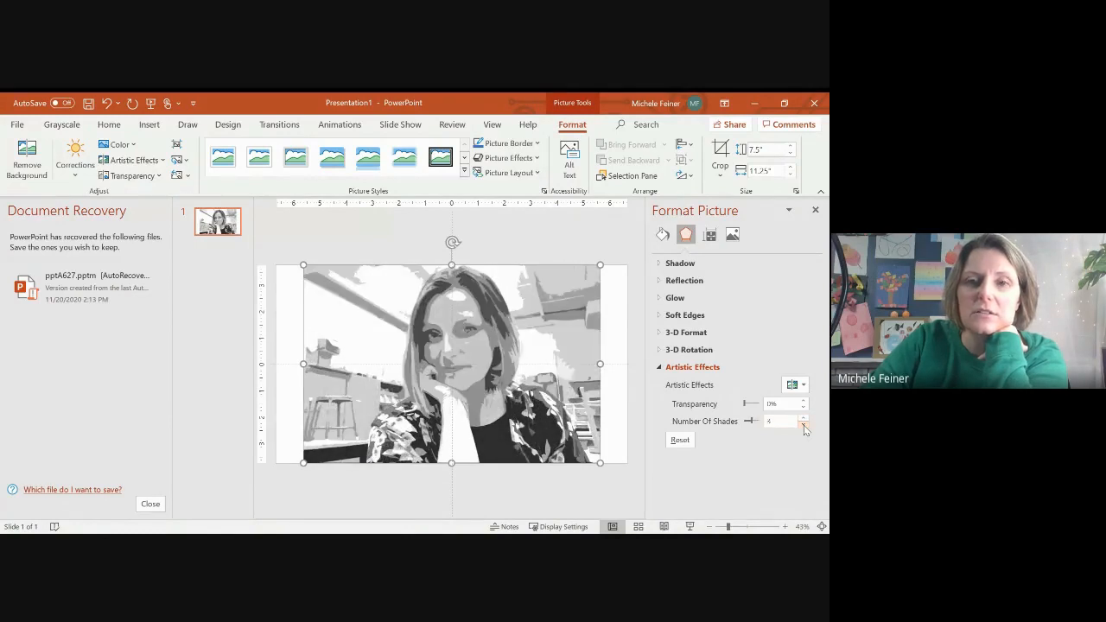
left_click(803, 424)
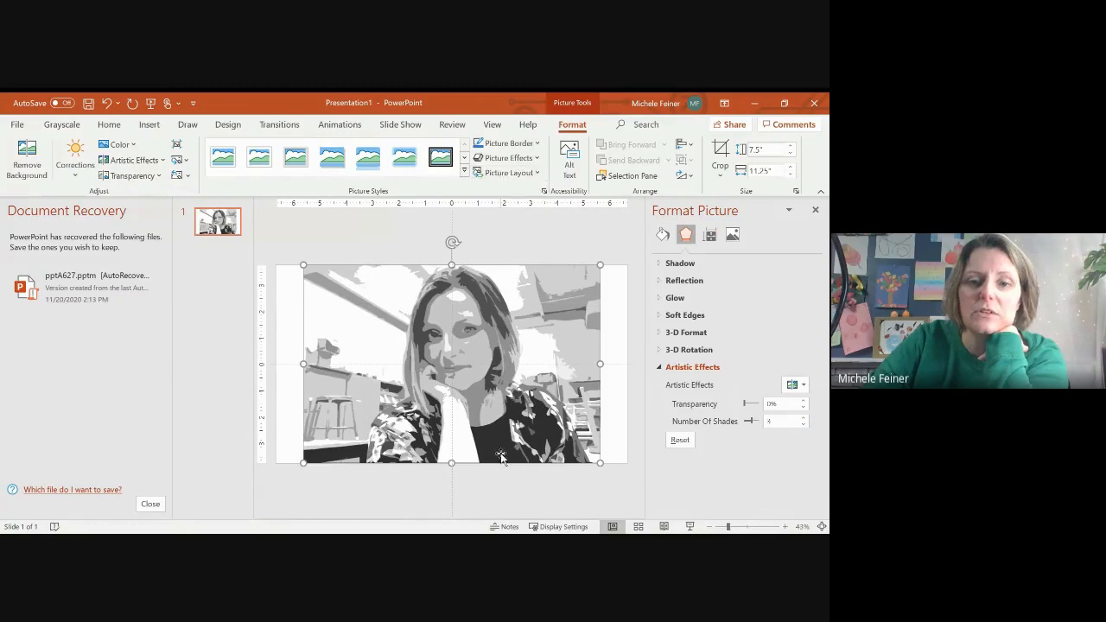